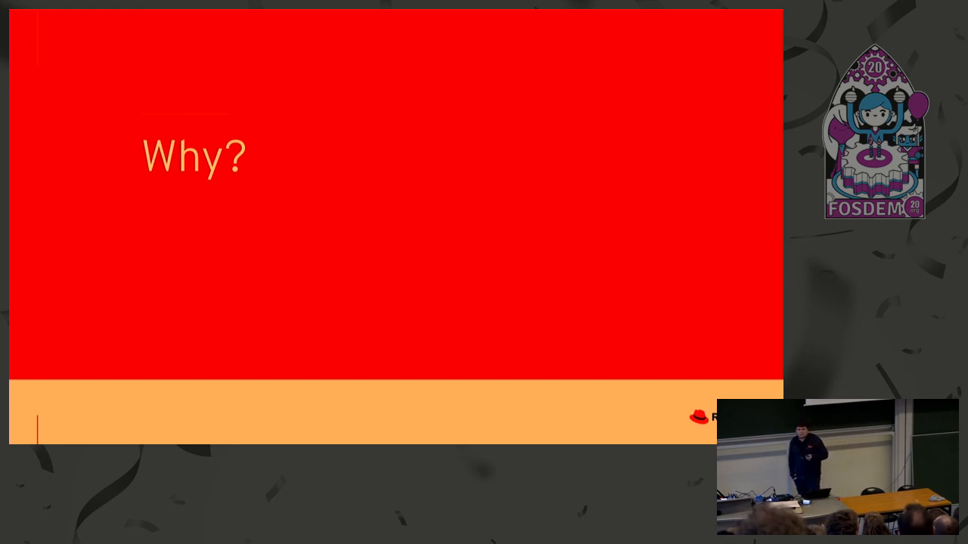
Advance the demo script to the podman run command
{"action": "key", "text": "Right"}
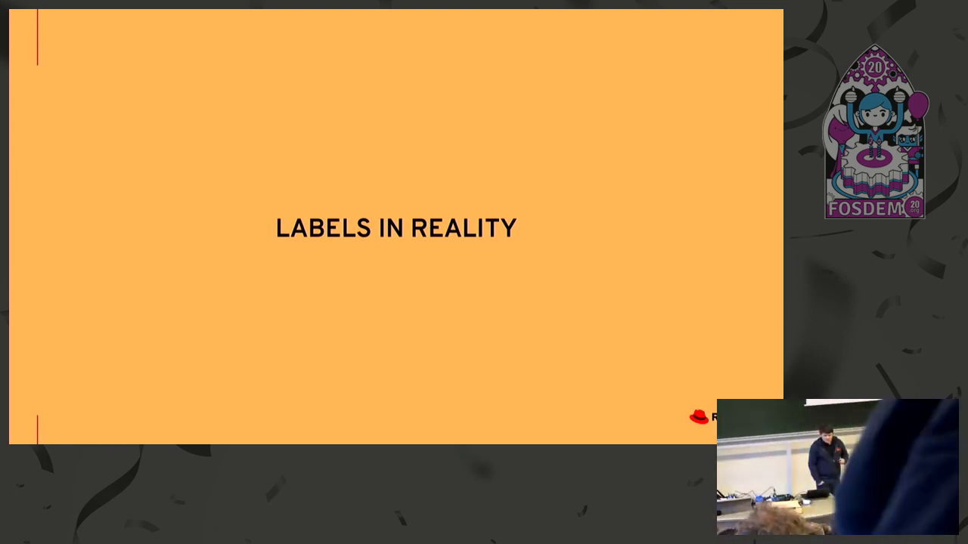
{"action": "key", "text": "Right"}
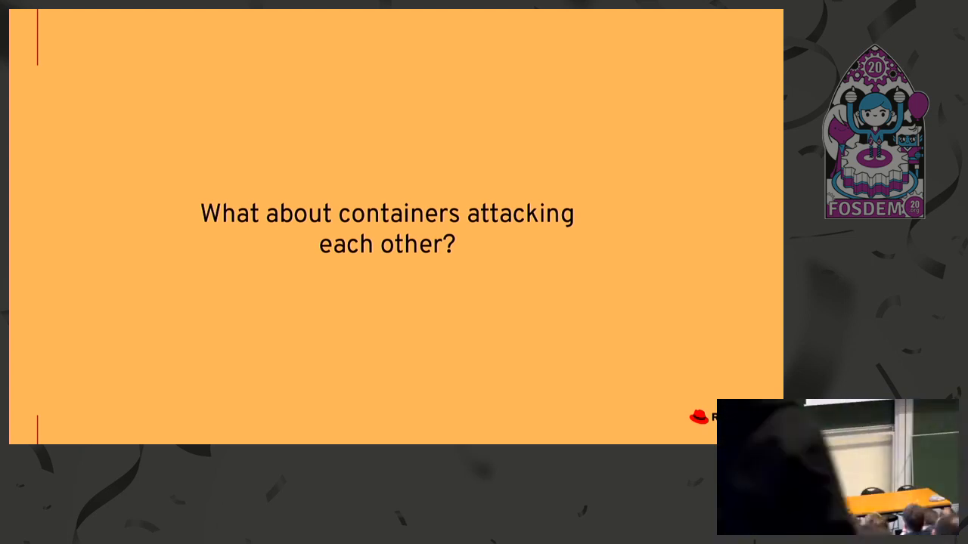
{"action": "key", "text": "Right"}
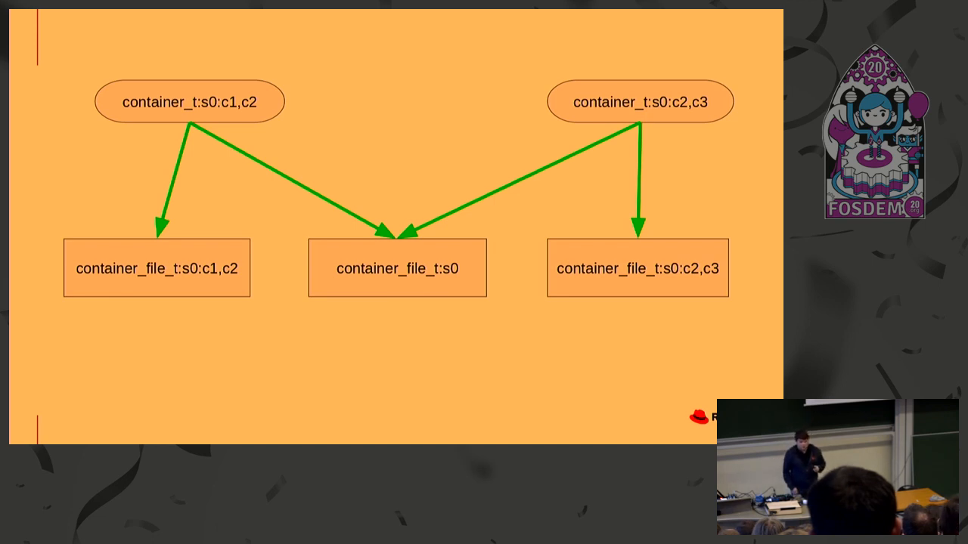
{"action": "key", "text": "Right"}
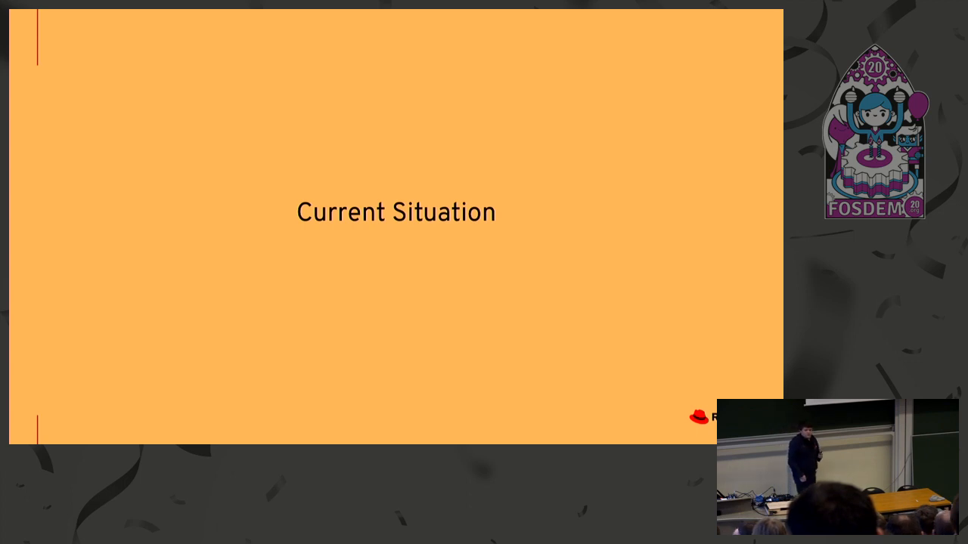
{"action": "key", "text": "Right"}
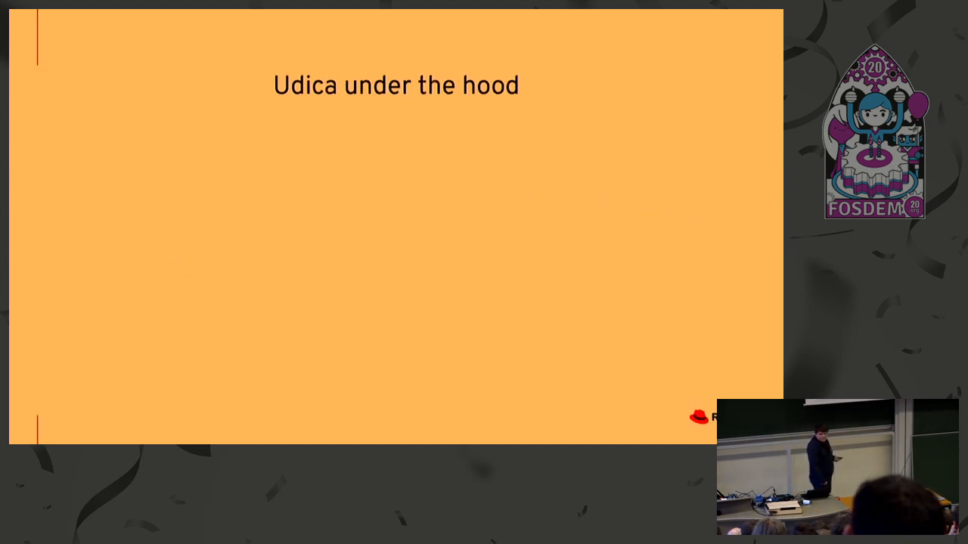
{"action": "key", "text": "Right"}
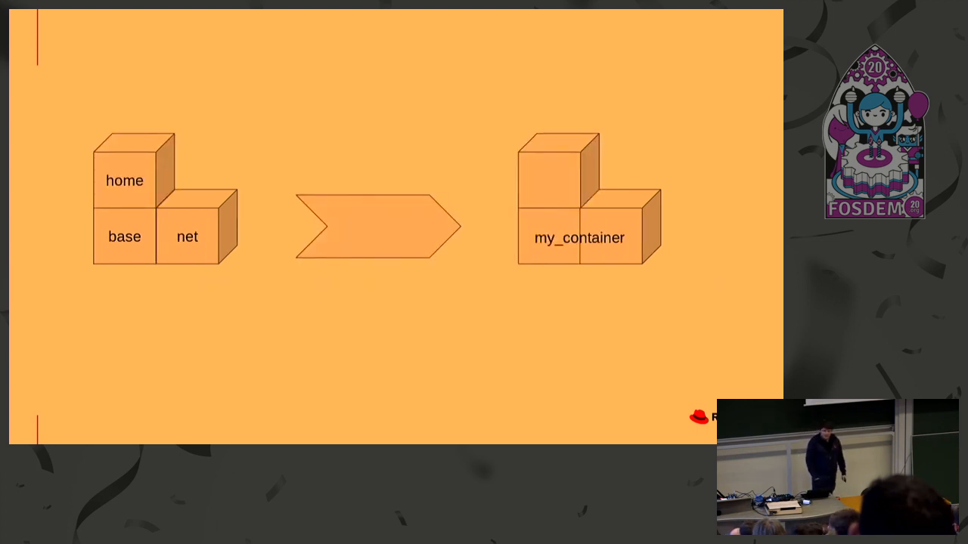
{"action": "key", "text": "Right"}
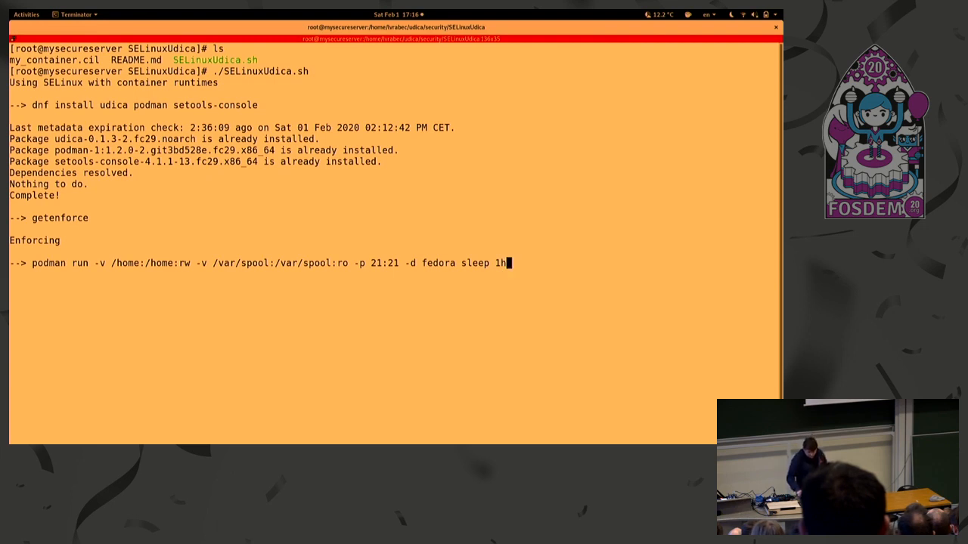
Run the Fedora container with home and spool mounts on port 21, show its container_t label, and queue the home_root_t sesearch
{"action": "key", "text": "Return"}
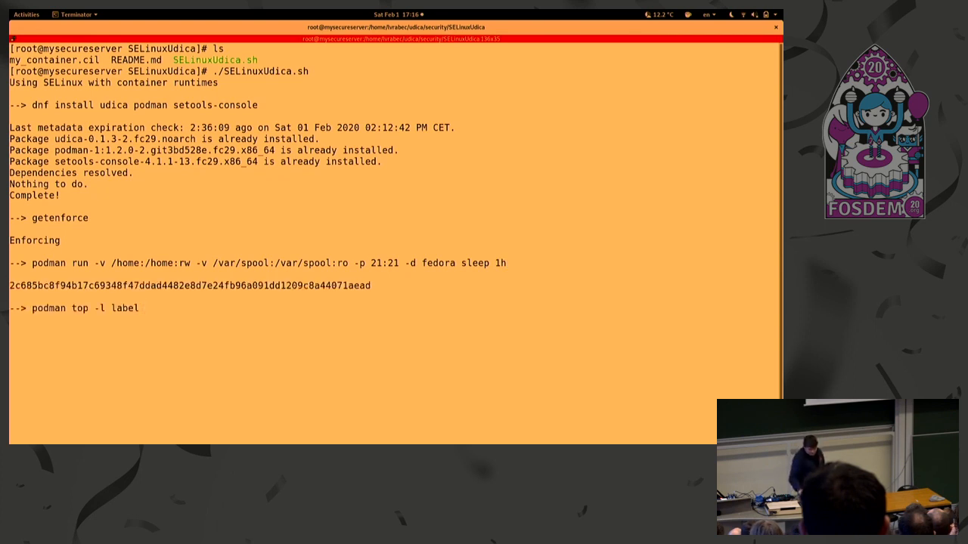
{"action": "key", "text": "Return"}
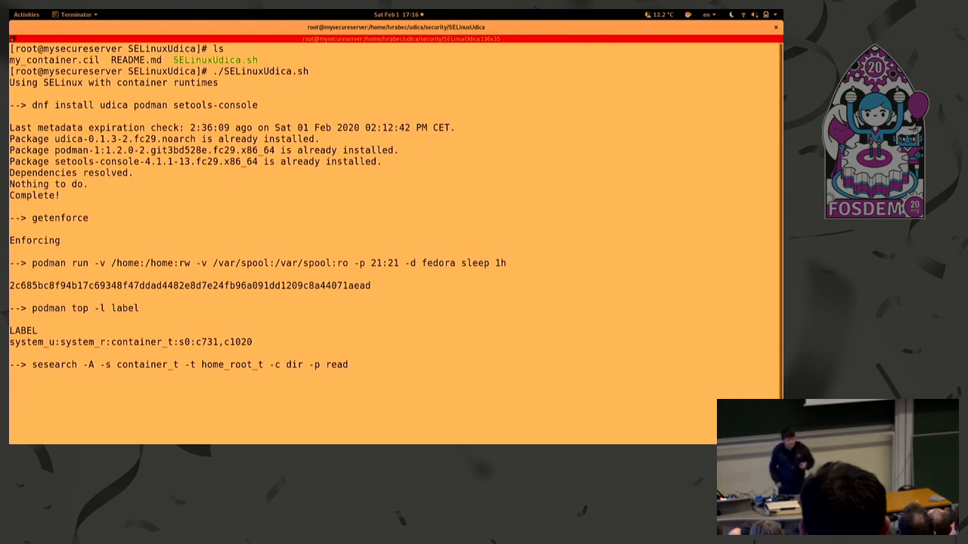
{"action": "key", "text": "Return"}
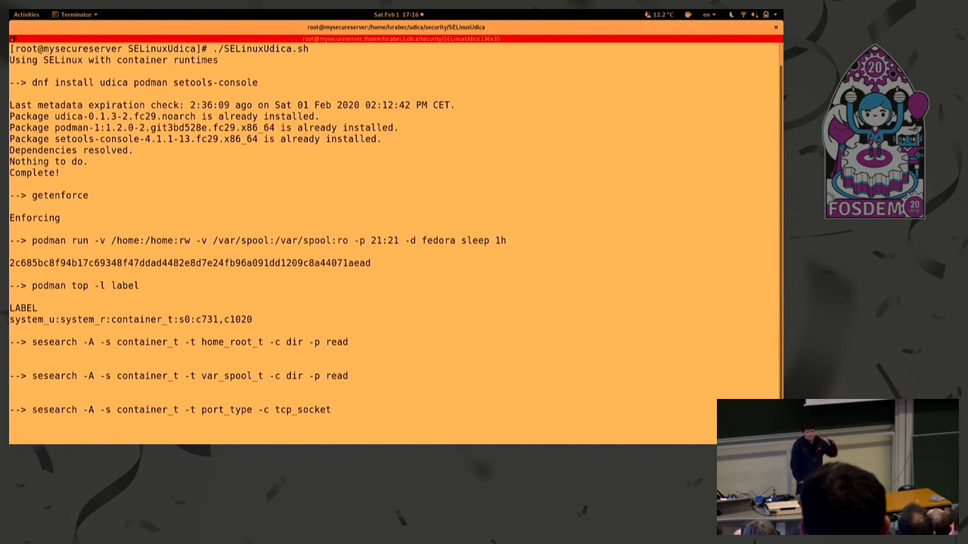
Enter 'podman ps' to list the running container
{"action": "type", "text": "podman ps"}
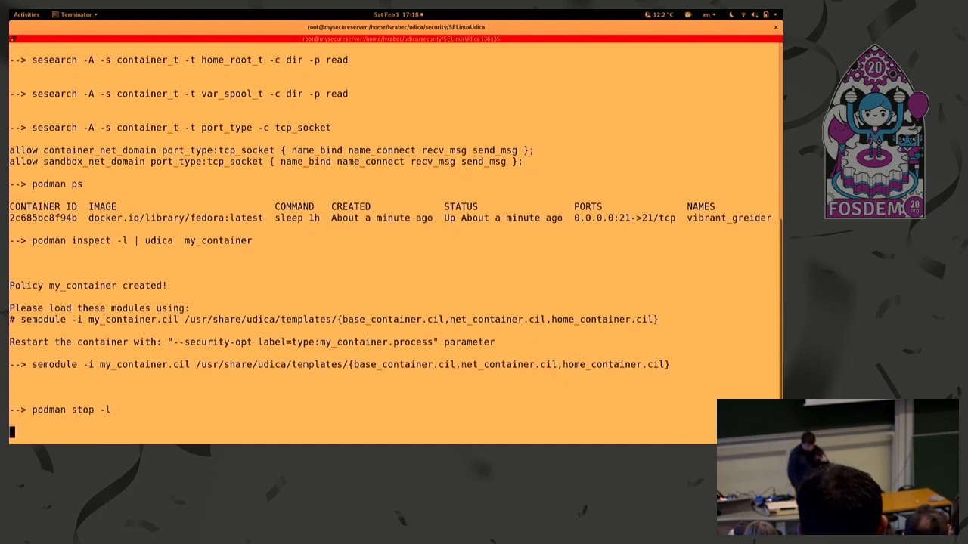
Stop the running container with podman stop -l
{"action": "key", "text": "Return"}
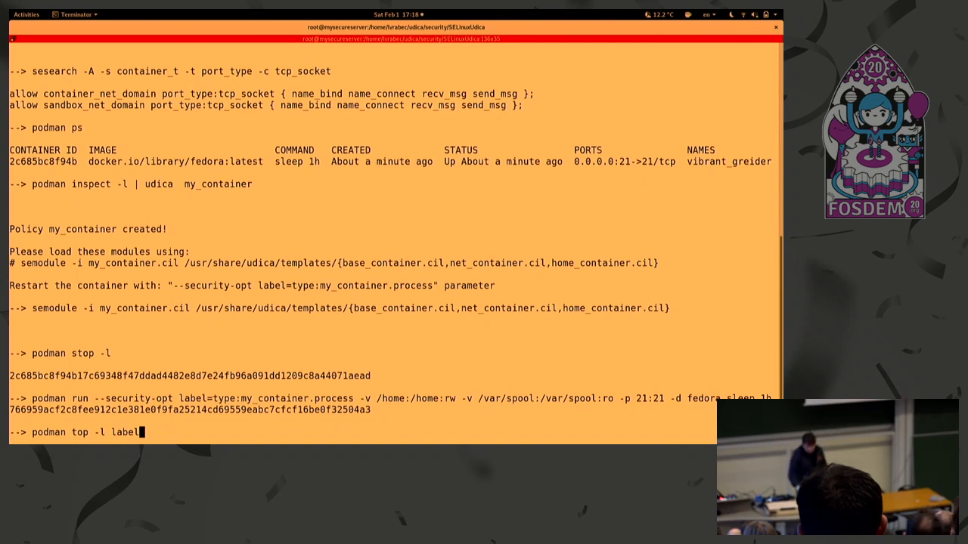
Show the container's my_container.process label and check home directory read access
{"action": "key", "text": "Return"}
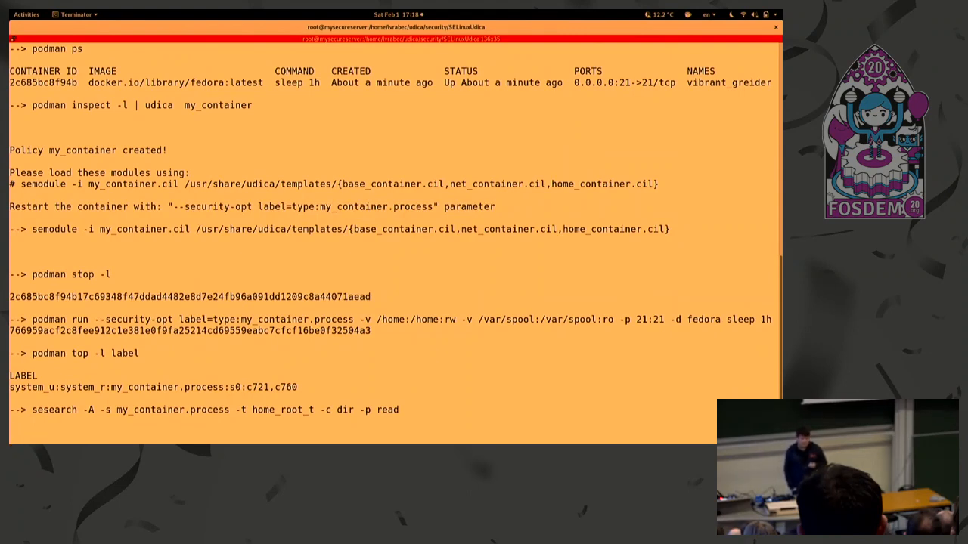
{"action": "key", "text": "Return"}
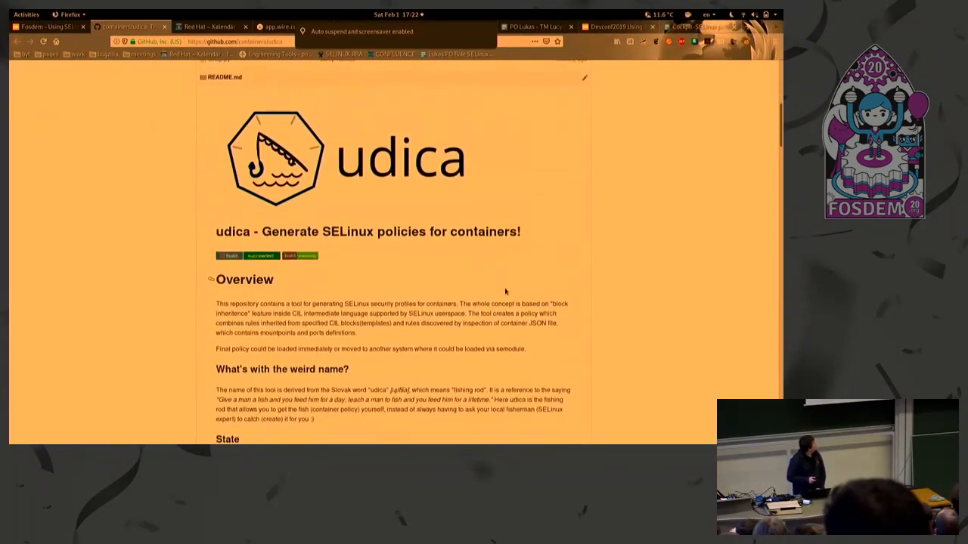
Scroll through the finished demo output and start typing vi to open my_container.cil
{"action": "scroll", "scroll_direction": "down", "scroll_amount": 3}
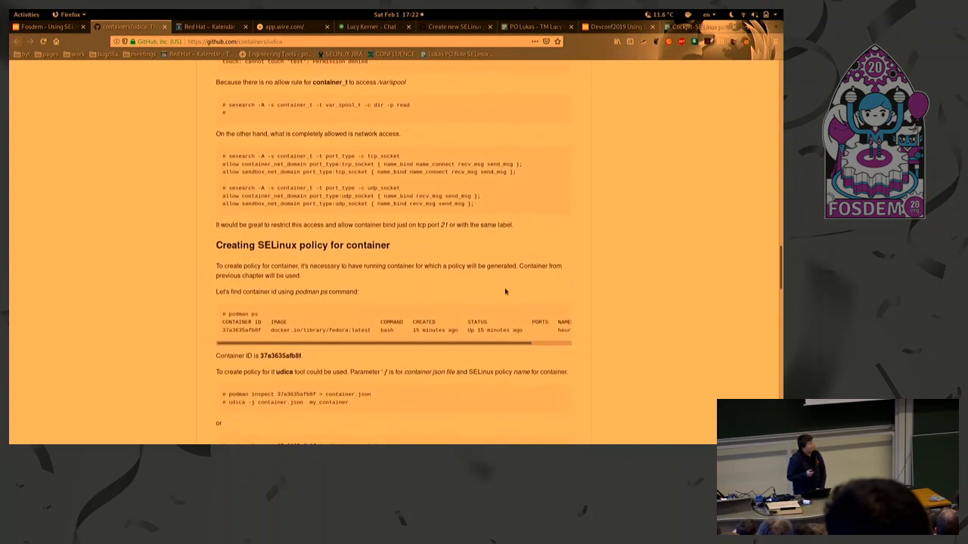
{"action": "scroll", "scroll_direction": "down", "scroll_amount": 3}
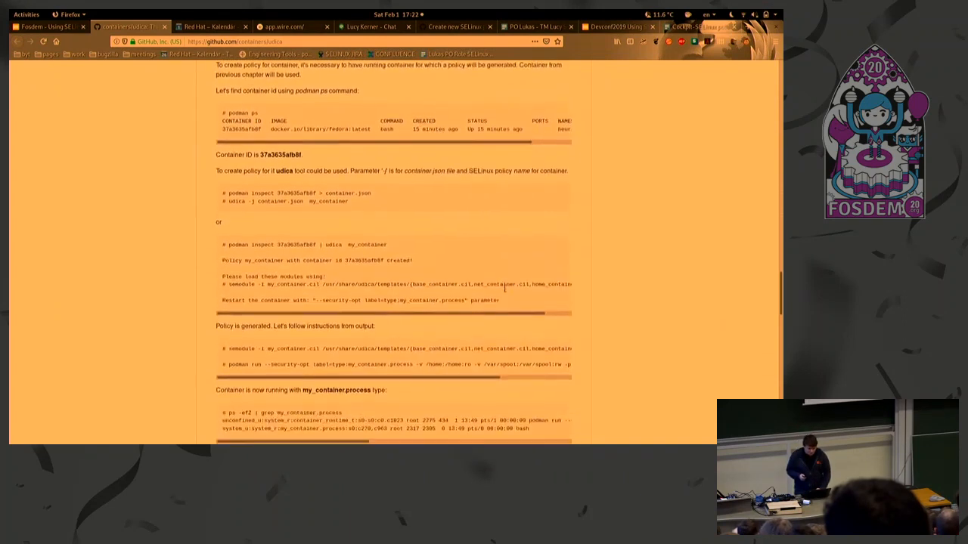
{"action": "scroll", "scroll_direction": "down", "scroll_amount": 3}
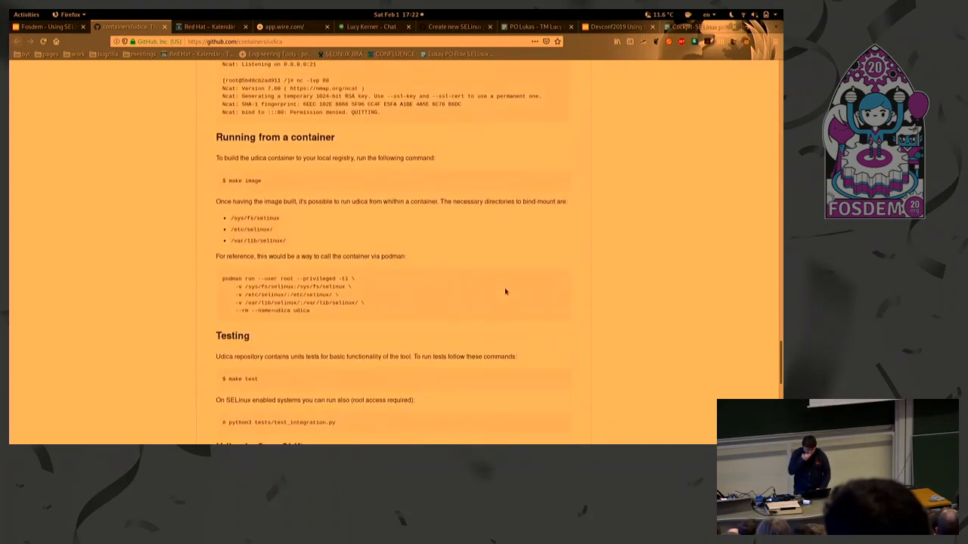
{"action": "scroll", "scroll_direction": "down", "scroll_amount": 3}
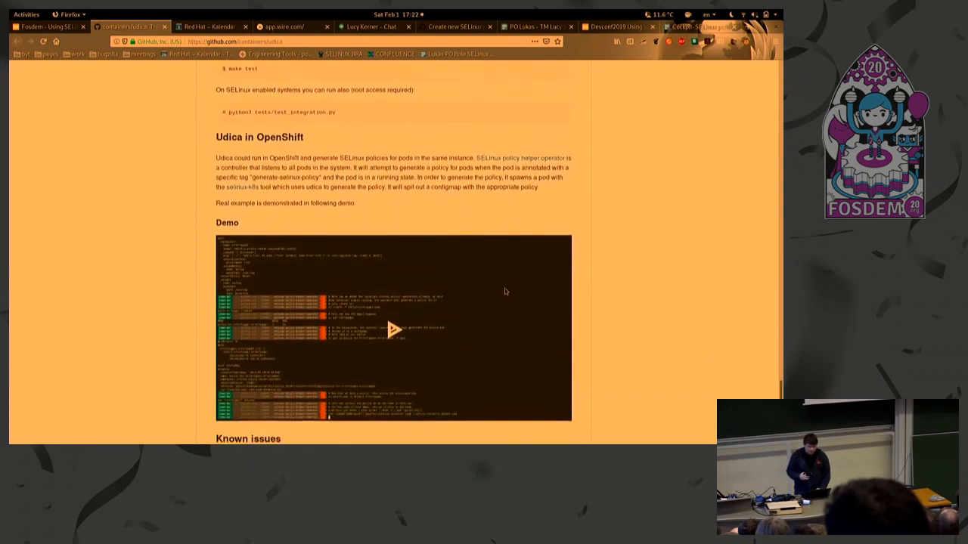
{"action": "scroll", "scroll_direction": "down", "scroll_amount": 3}
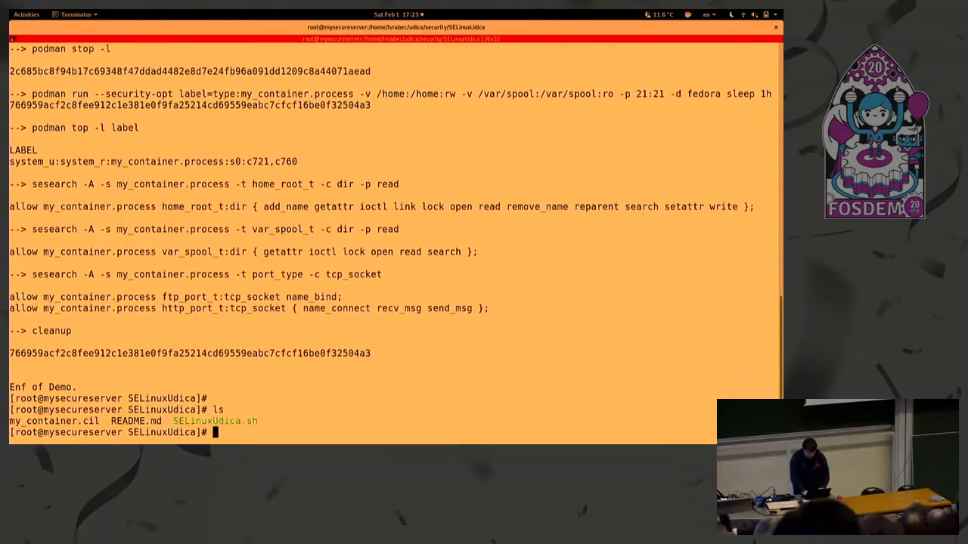
{"action": "type", "text": "vi"}
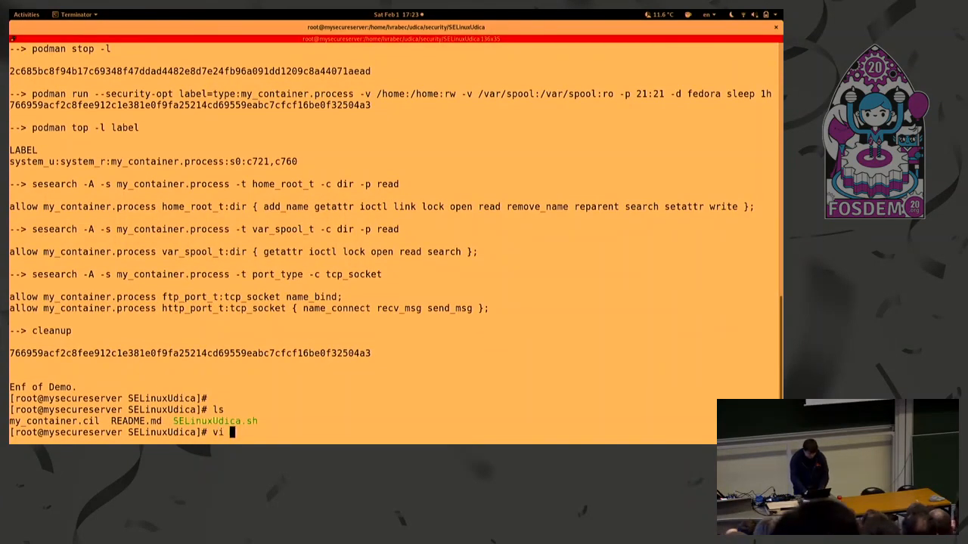